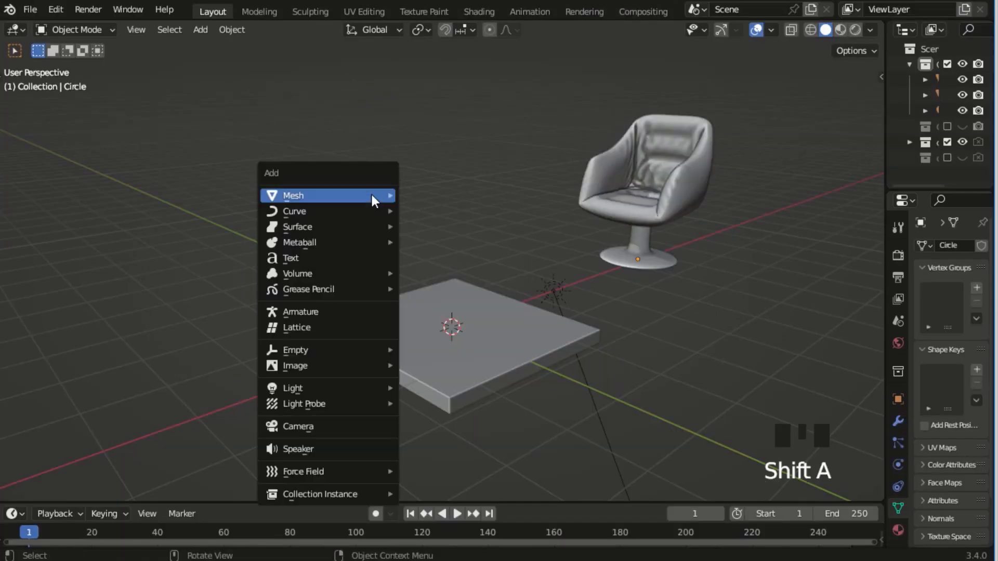
Add a circle mesh and extrude it into a tall column over a flared disc base.
key("s")
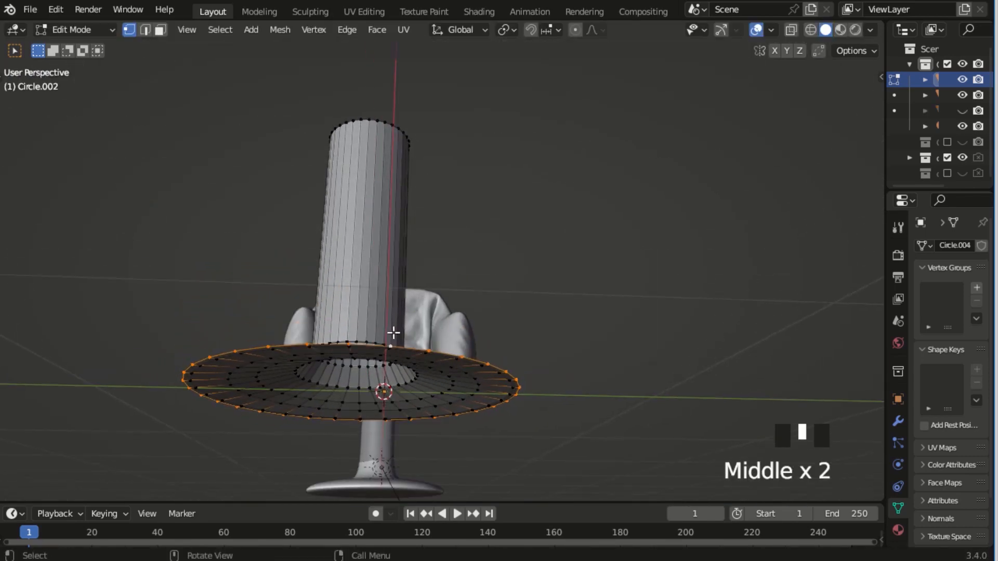
key("e")
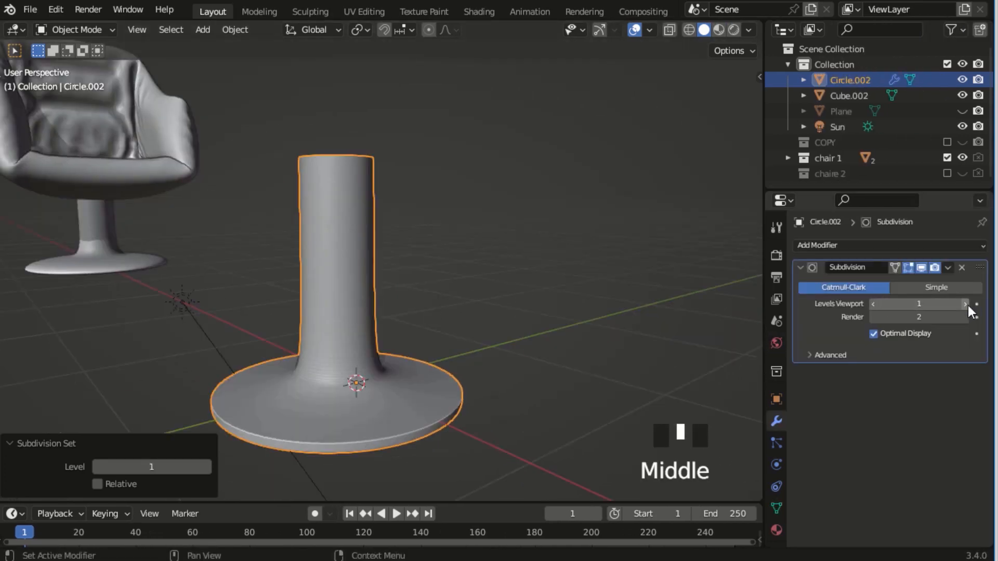
Add the subdivided seat shell and bevel its horizontal edge loops into grooves.
key("shift+a")
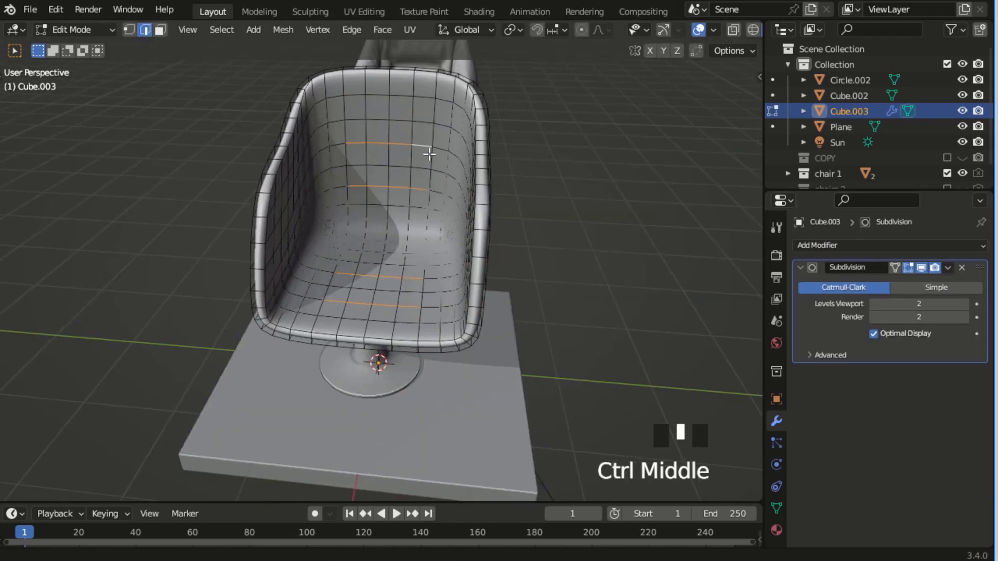
key("ctrl+b")
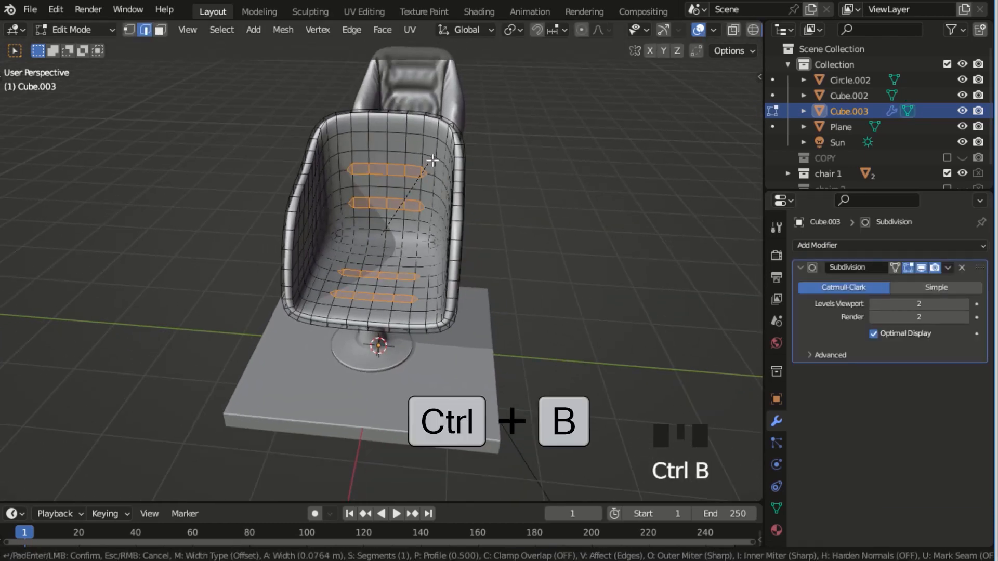
left_click(310, 11)
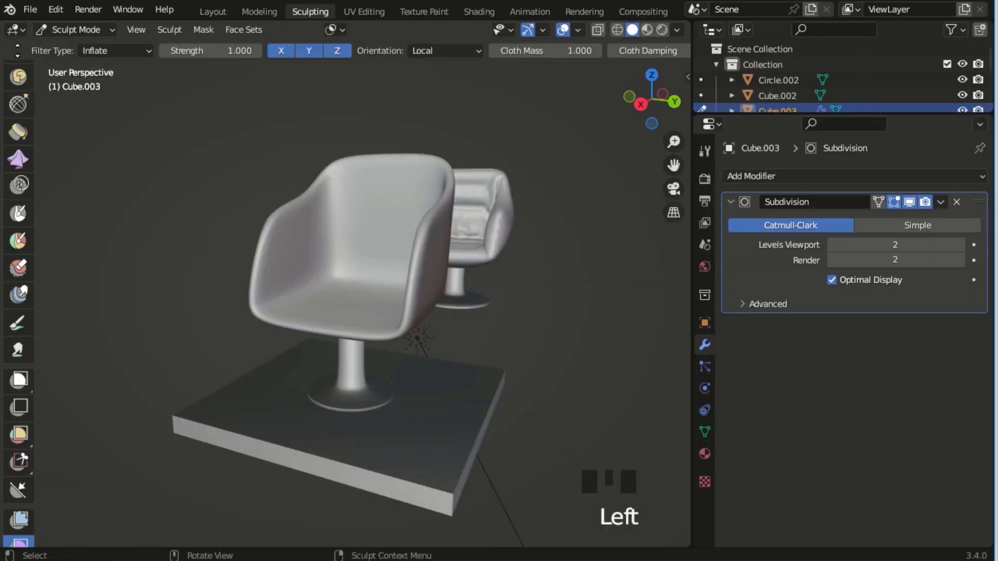
Inflate the masked seat strips into cushions and apply a dark leather material with ColorRamp and Bump.
left_click(243, 29)
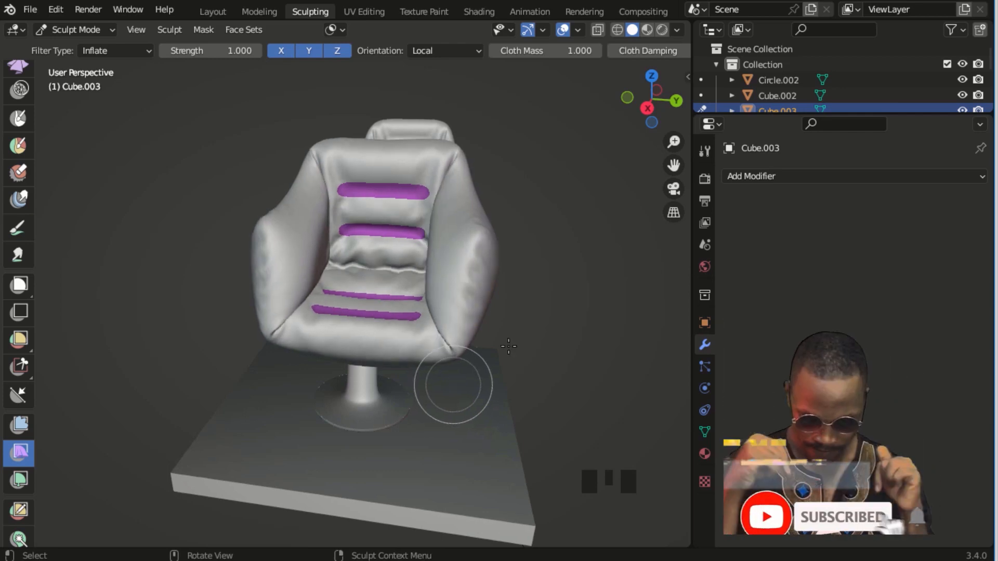
left_click(212, 10)
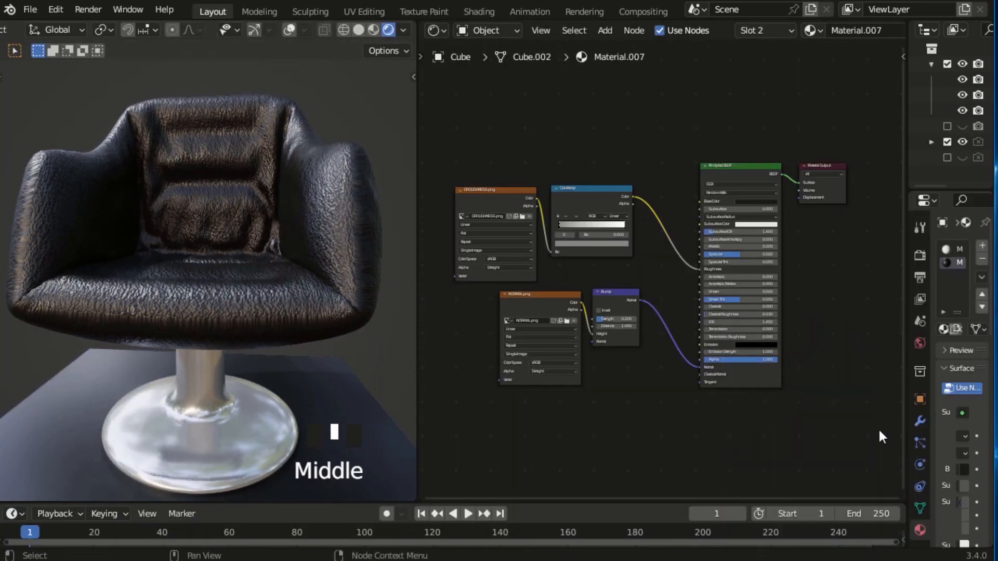